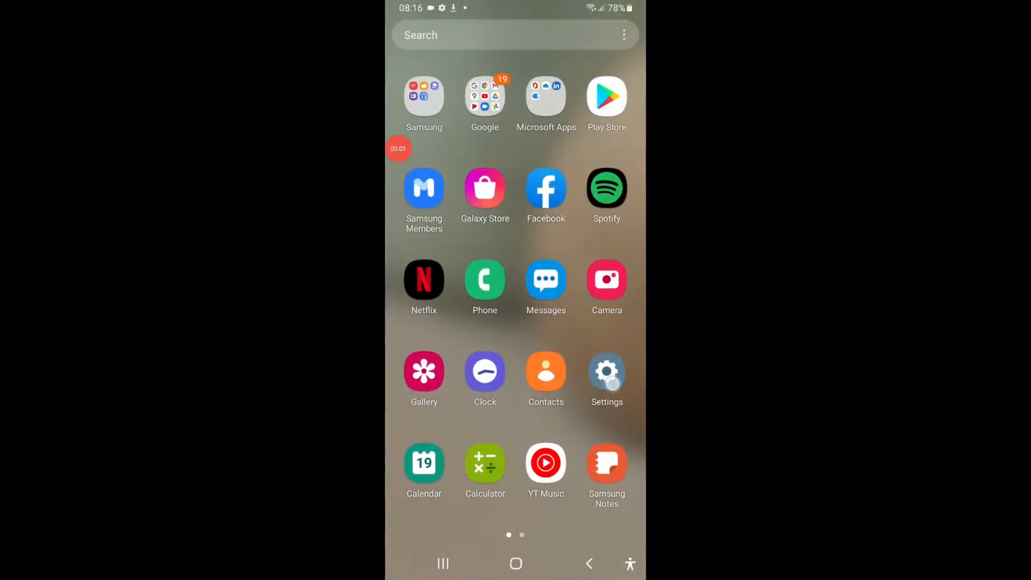
Go from the home screen into Settings and scroll the main menu down to About phone.
left_click(606, 462)
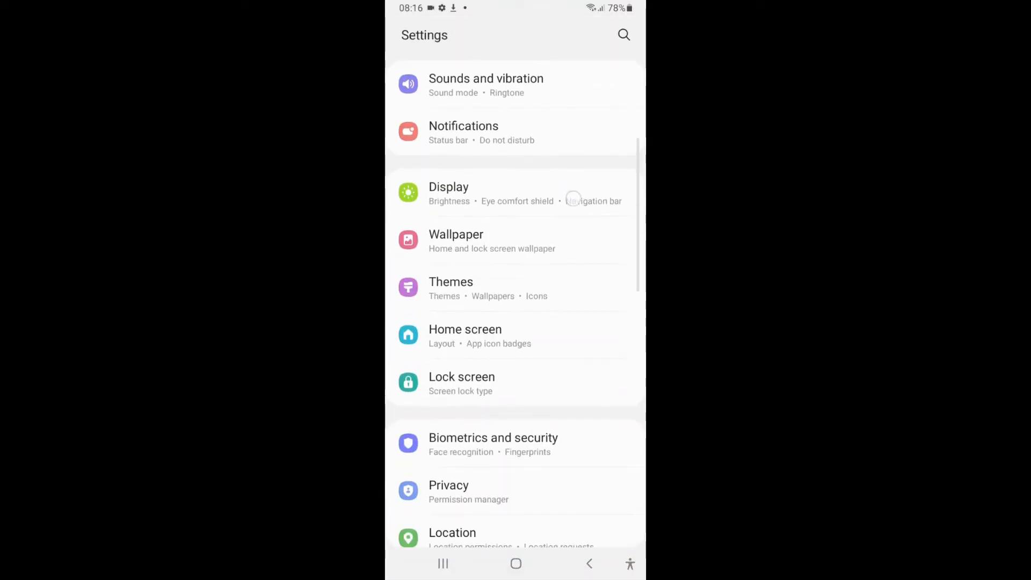
scroll("down", 3)
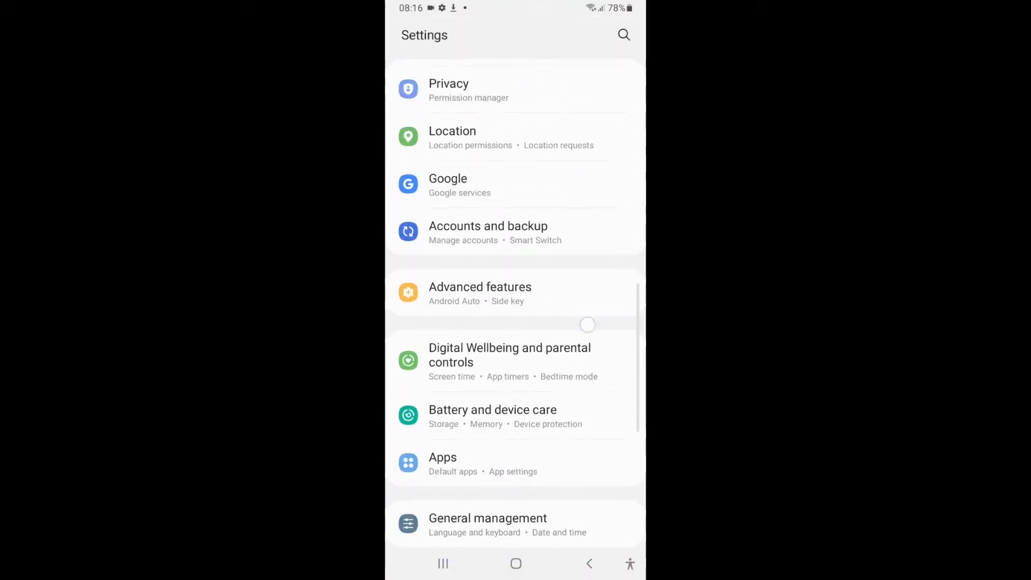
scroll("down", 3)
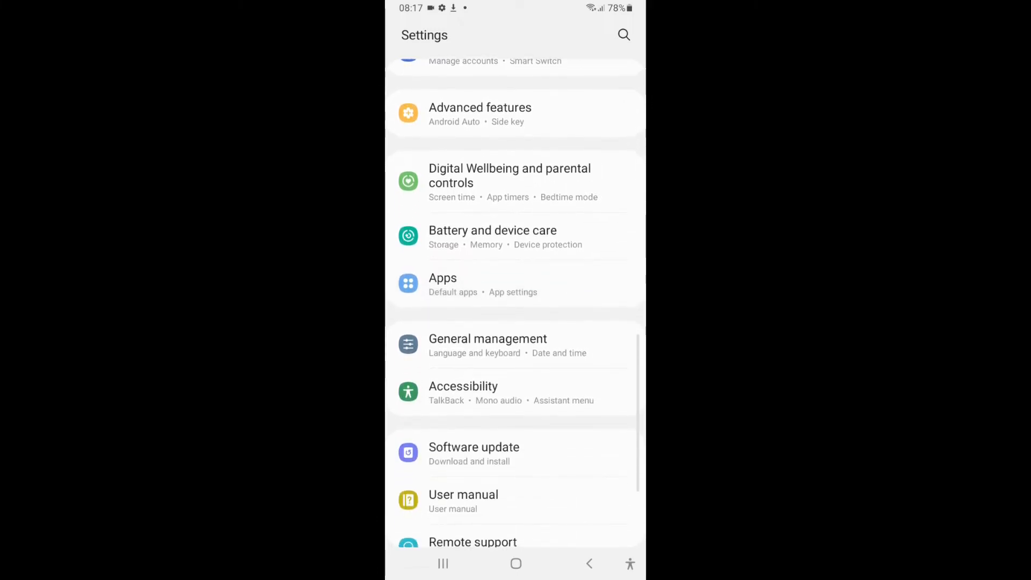
scroll("up", 3)
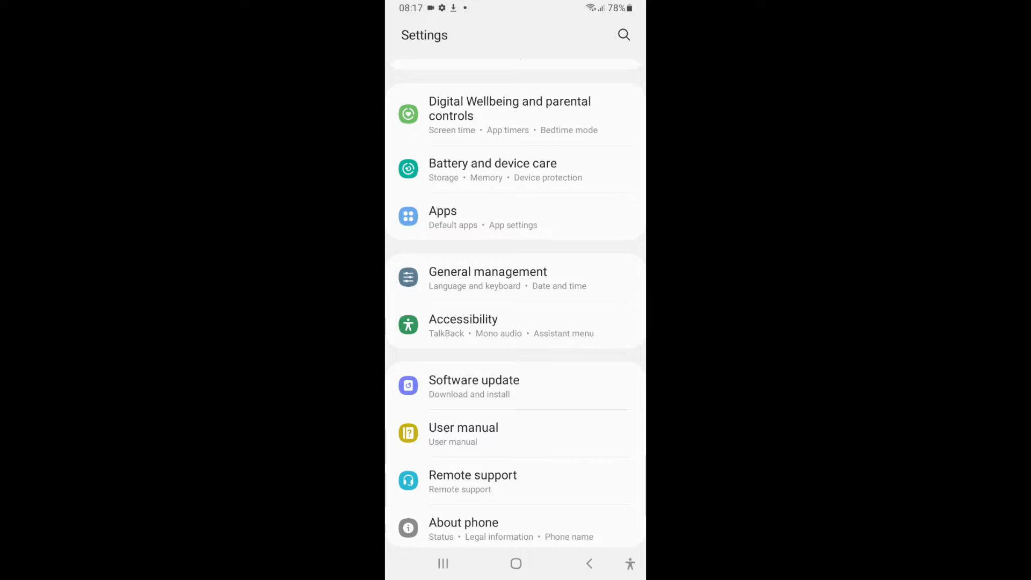
Tap Build number under About phone > Software information; the toast confirms developer mode is already on.
left_click(463, 522)
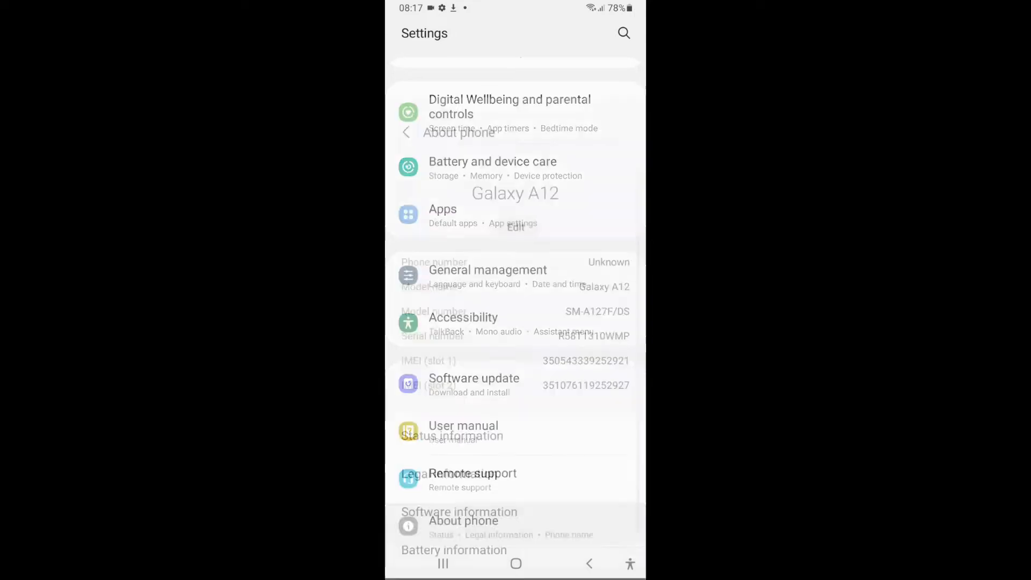
left_click(462, 521)
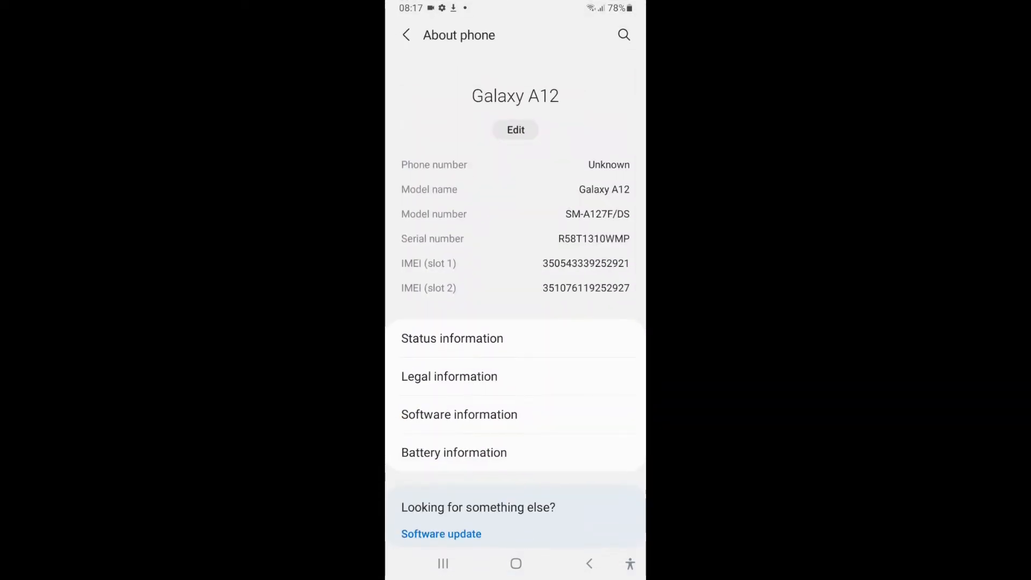
left_click(458, 414)
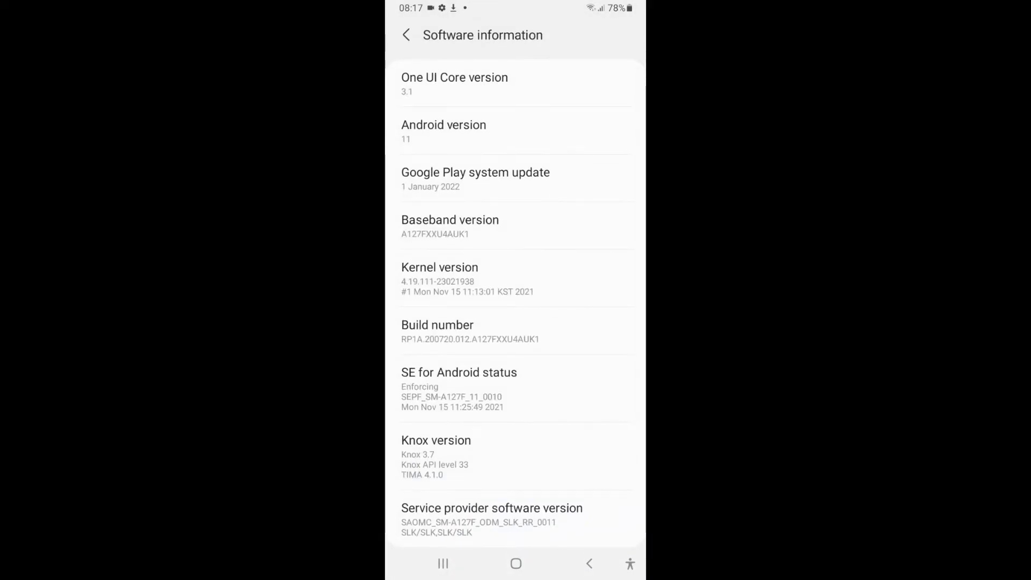
left_click(471, 332)
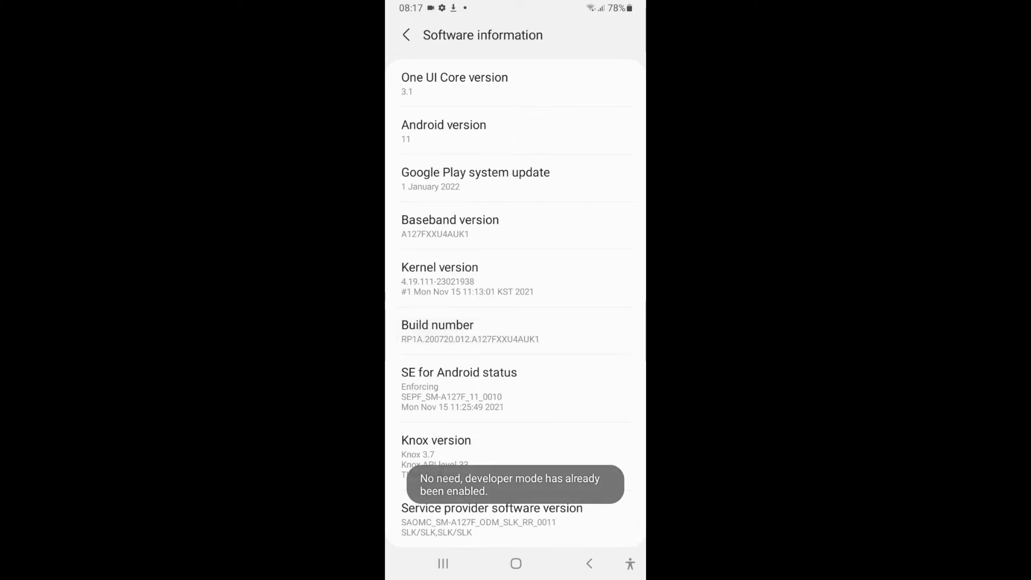
left_click(406, 34)
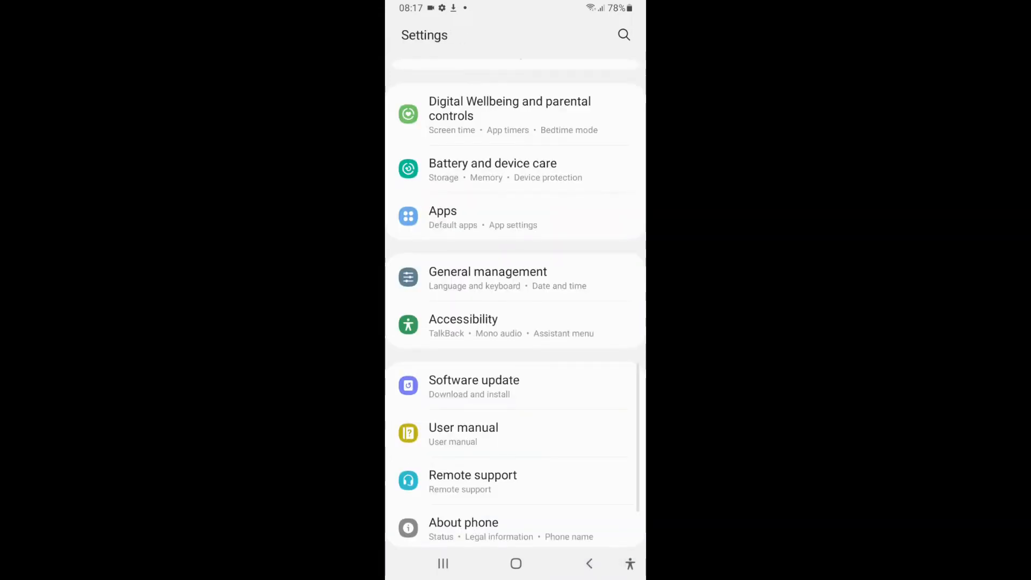
scroll("down", 3)
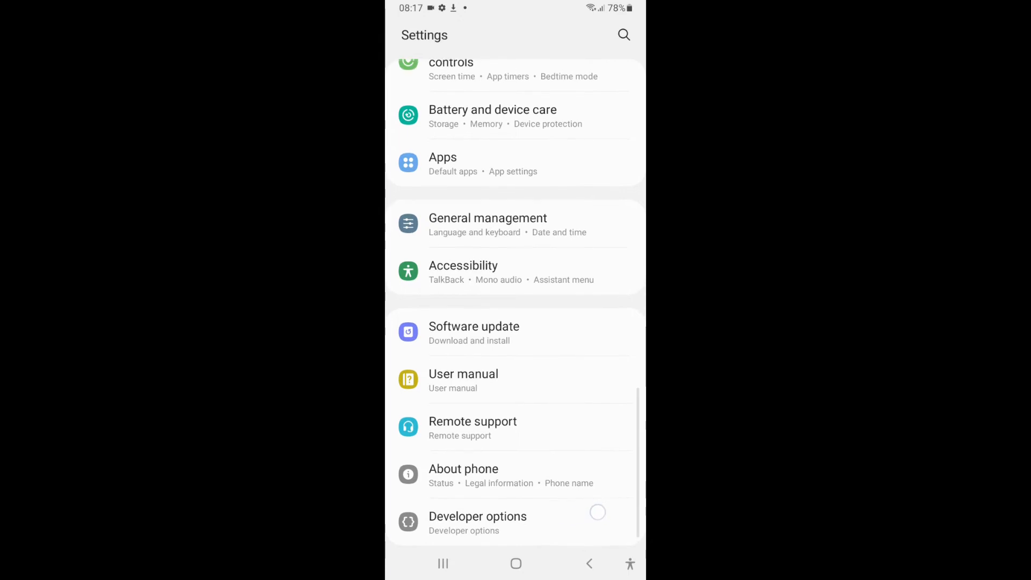
scroll("down", 3)
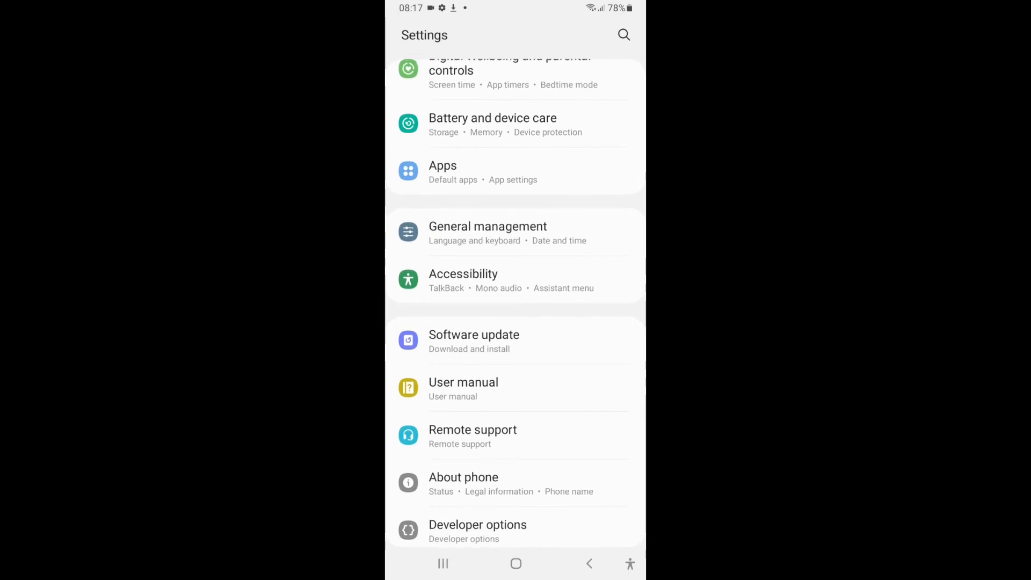
scroll("up", 3)
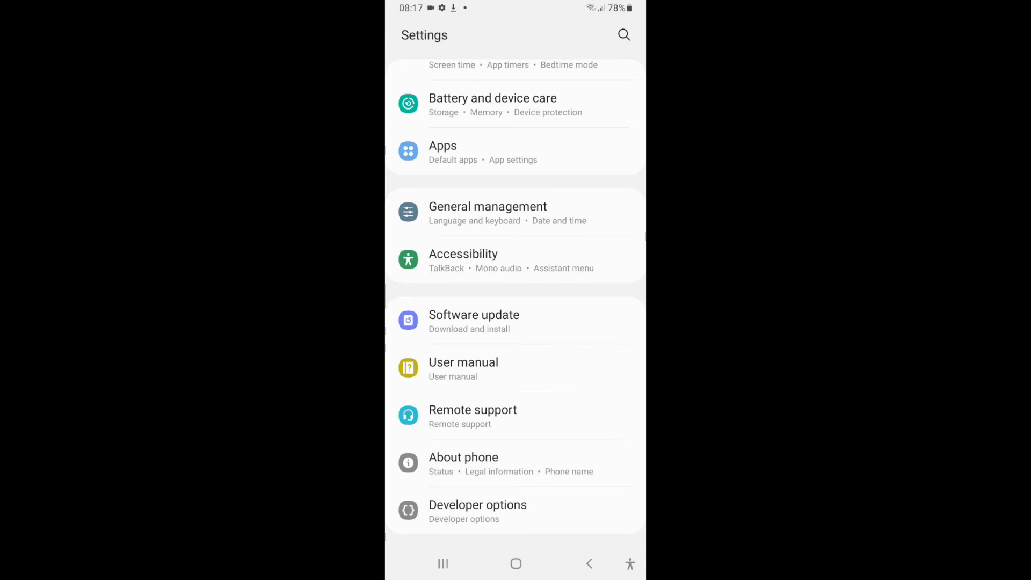
In Developer options, scroll to the Input section and switch Show taps on.
left_click(478, 511)
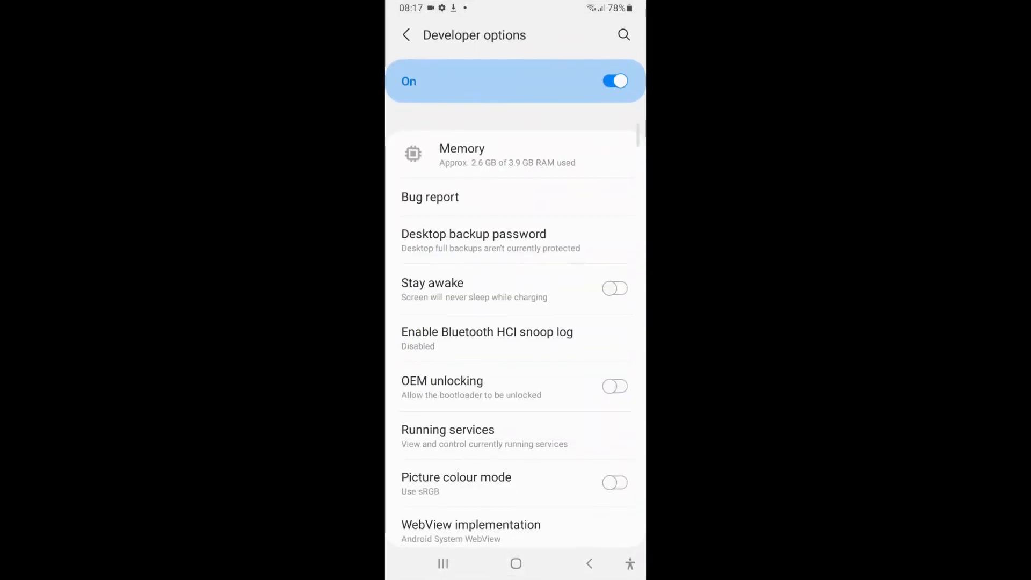
scroll("down", 3)
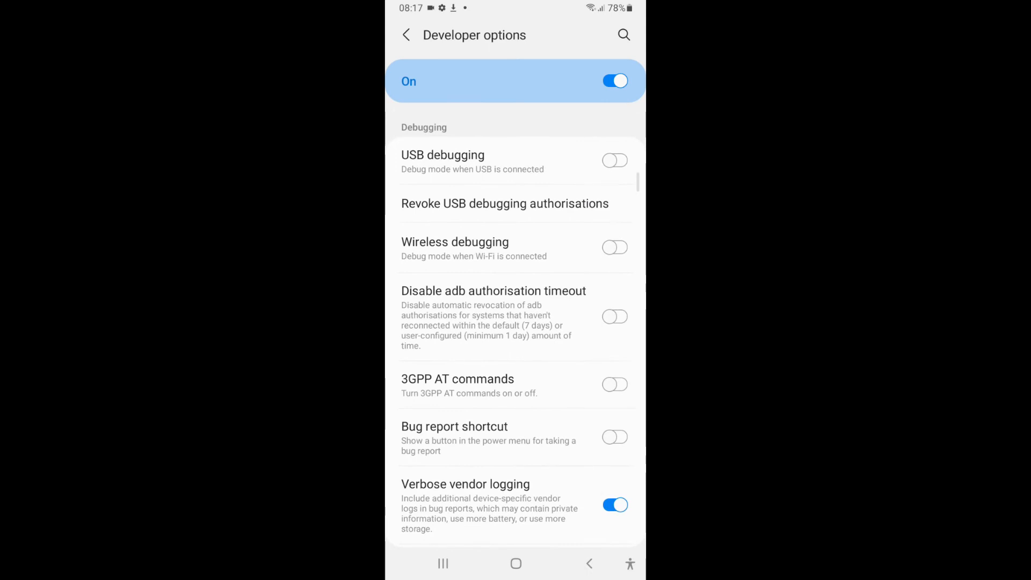
scroll("down", 3)
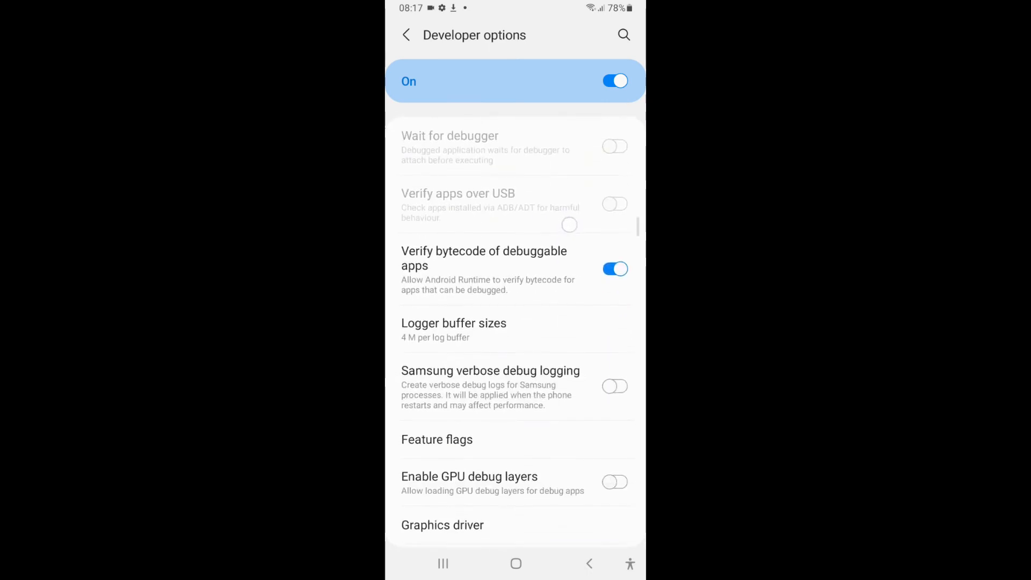
scroll("down", 3)
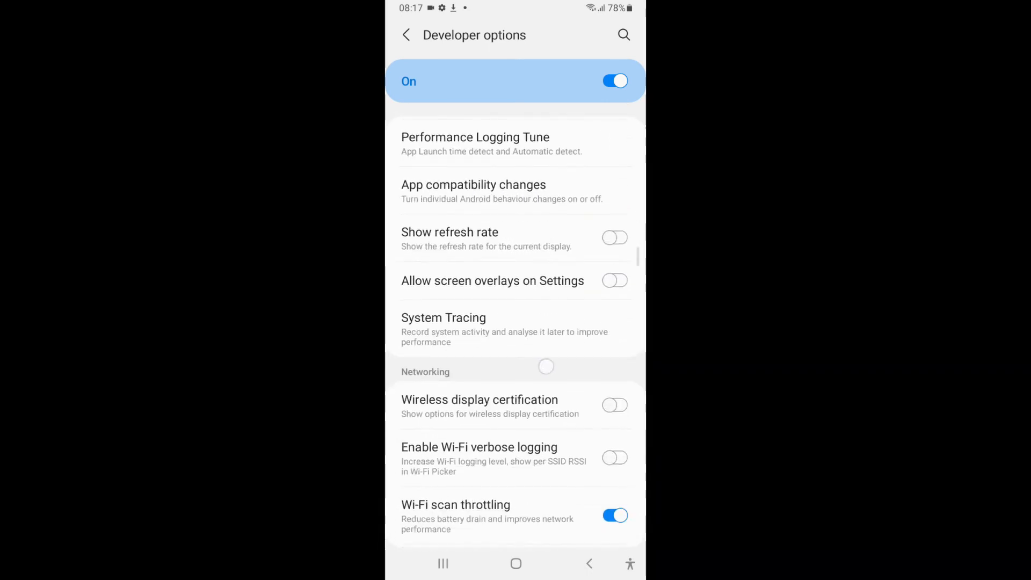
scroll("down", 3)
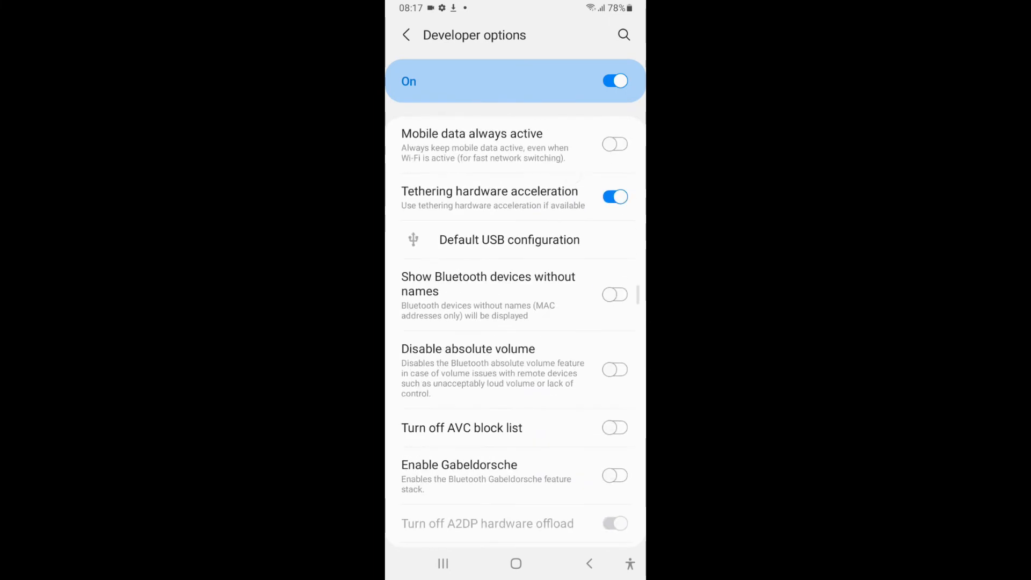
scroll("down", 3)
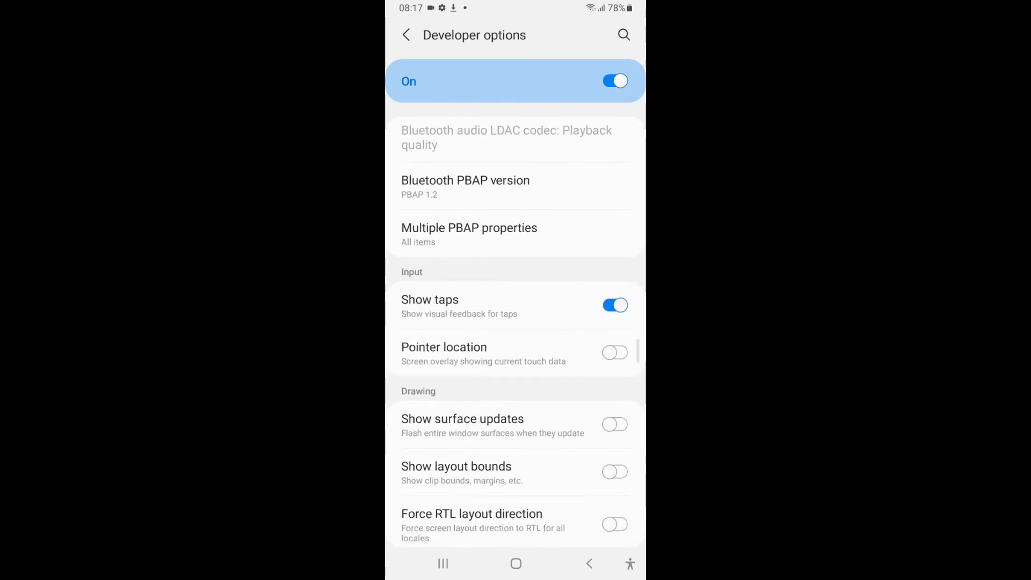
scroll("up", 3)
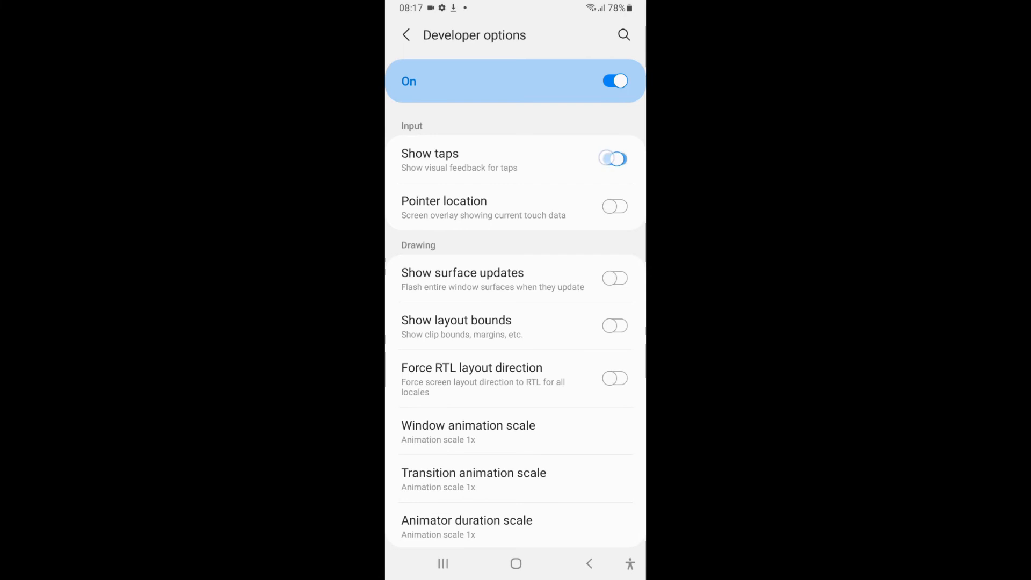
left_click(615, 159)
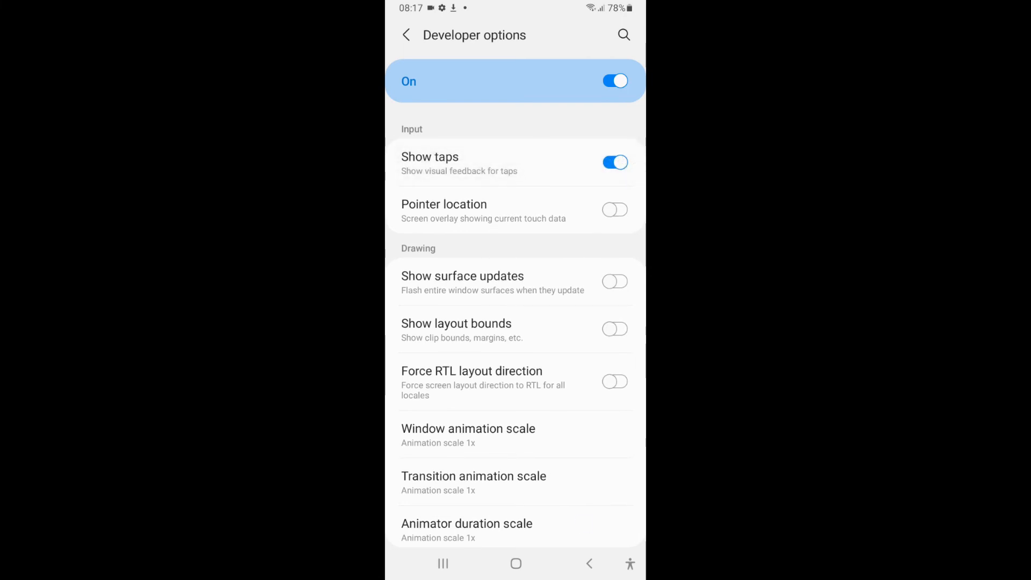
Leave Developer options and return to the home/apps screen.
scroll("down", 3)
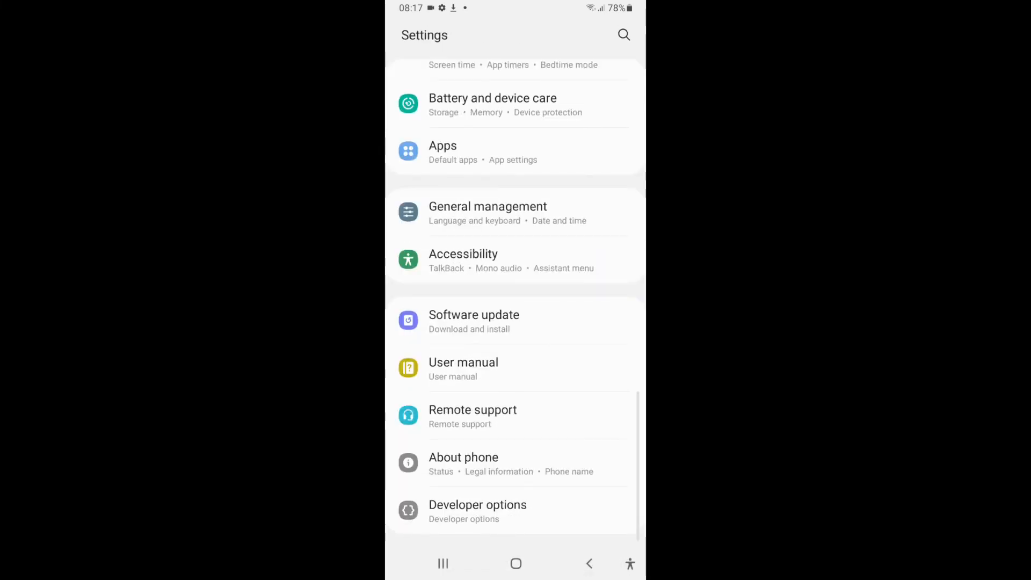
left_click(516, 564)
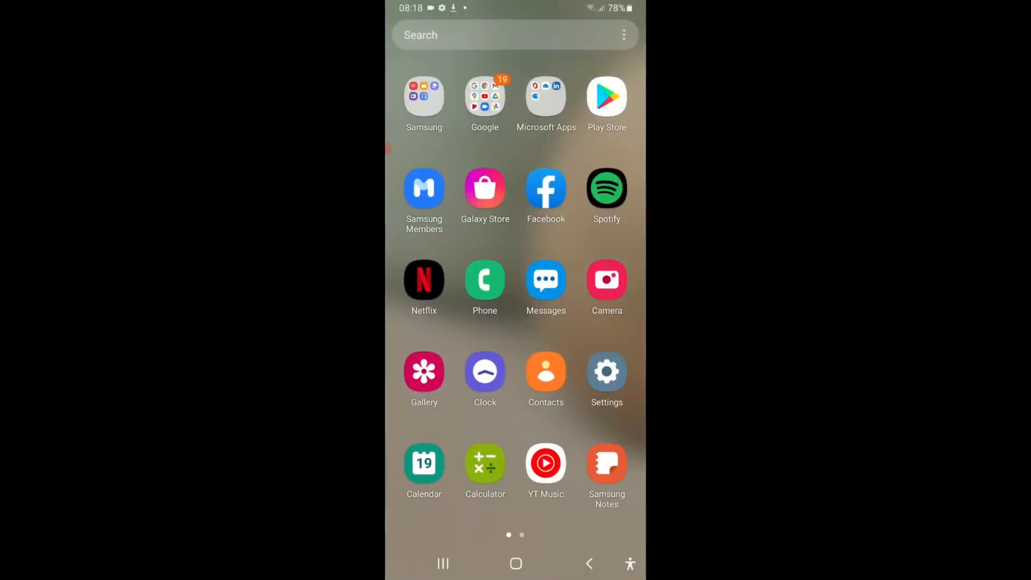